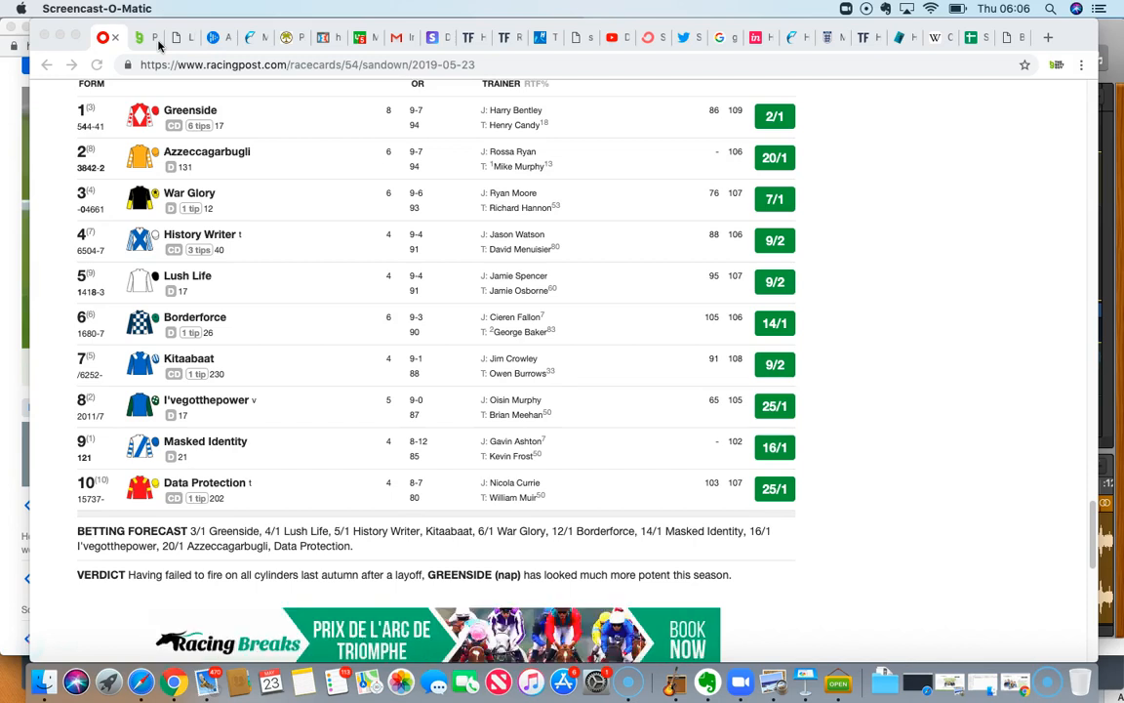
pyautogui.moveTo(230, 192)
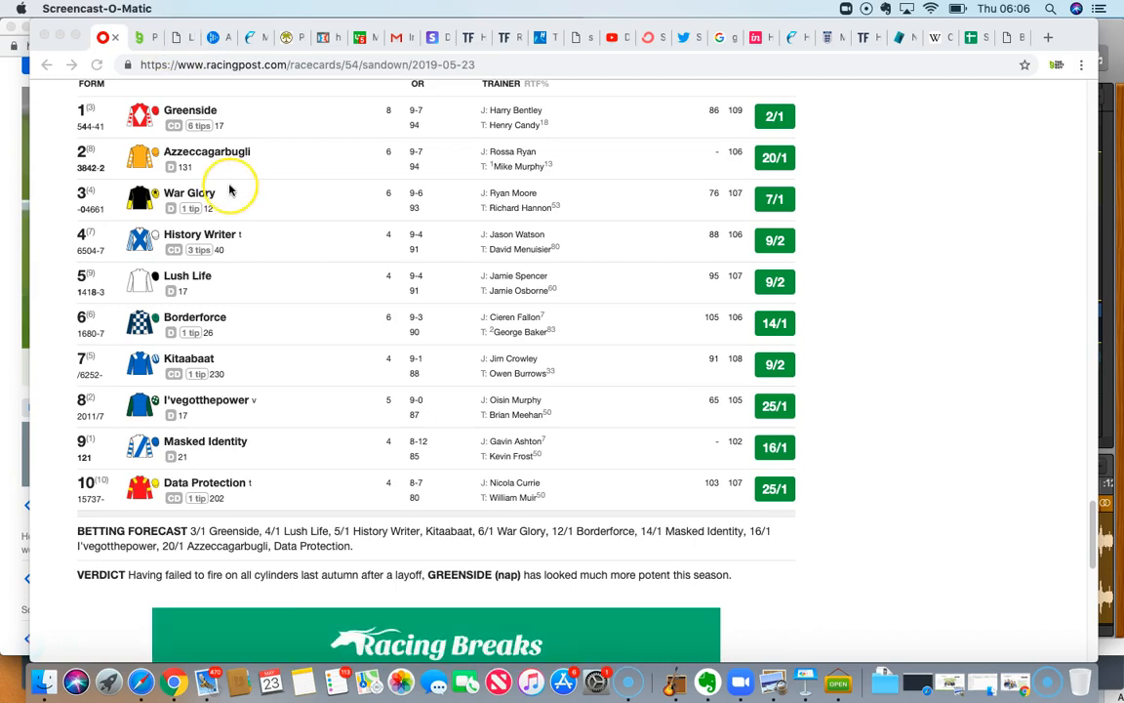
# - Return to Greenside's expanded form row on The Betting Guy pace page
pyautogui.scroll(3)
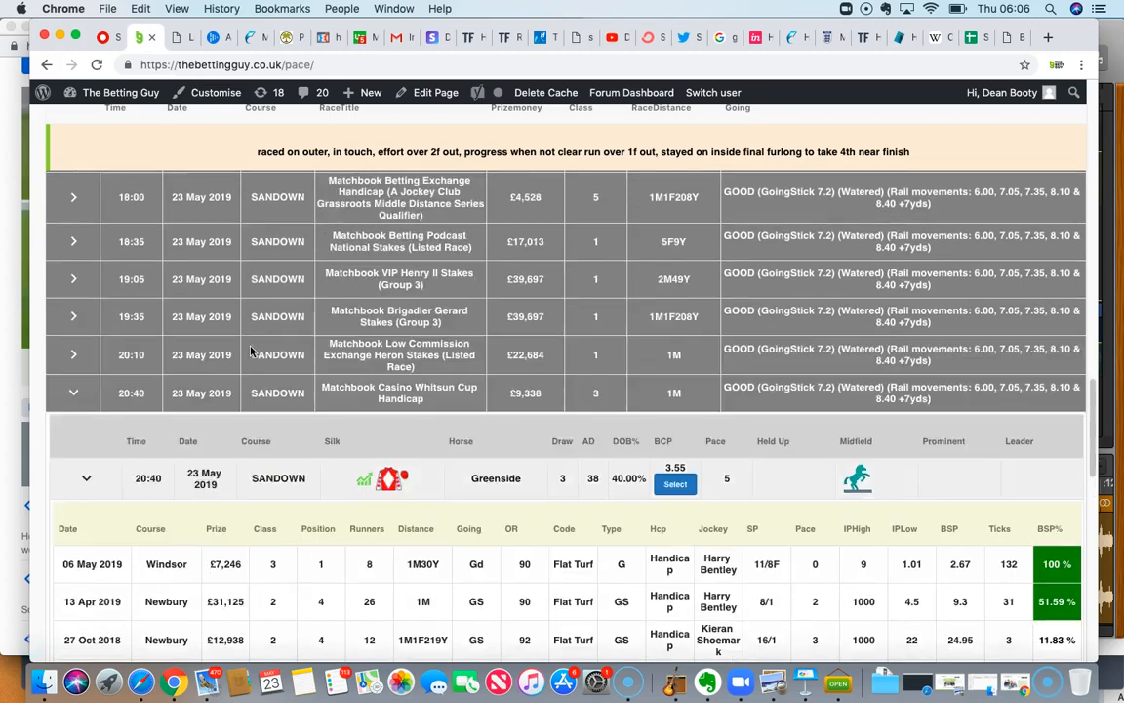
# - Scroll through Greenside's form table from the 6 May 2019 Windsor win back to its 2017 runs
pyautogui.scroll(-3)
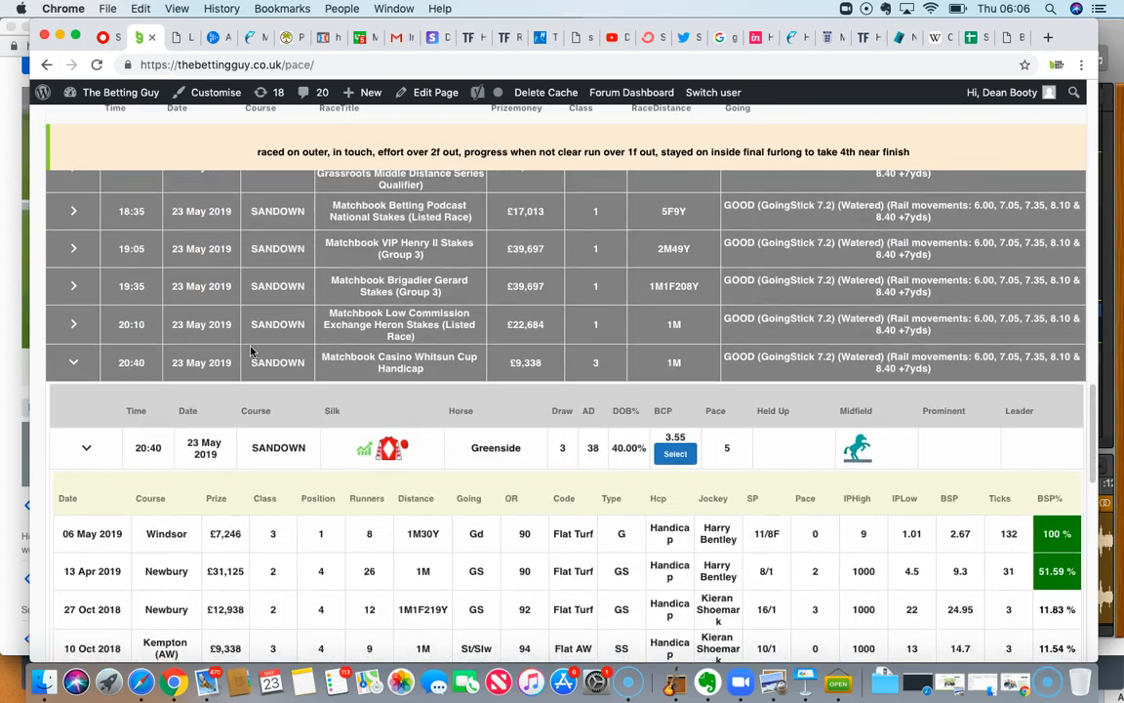
pyautogui.scroll(-3)
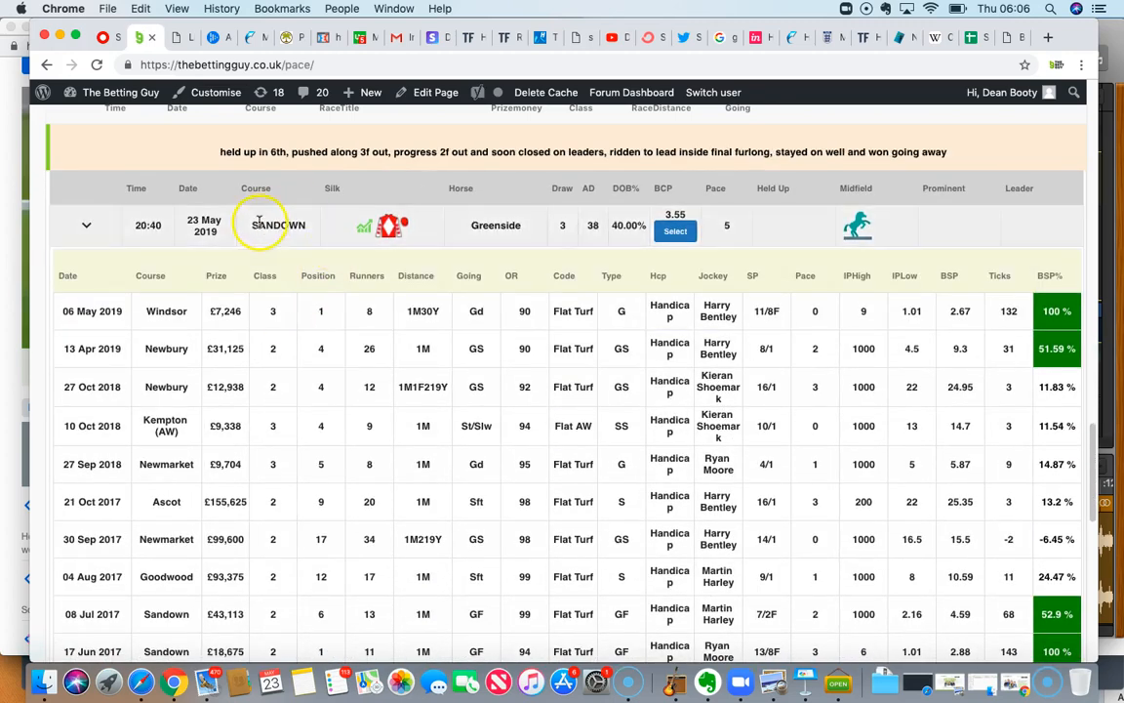
pyautogui.moveTo(375, 249)
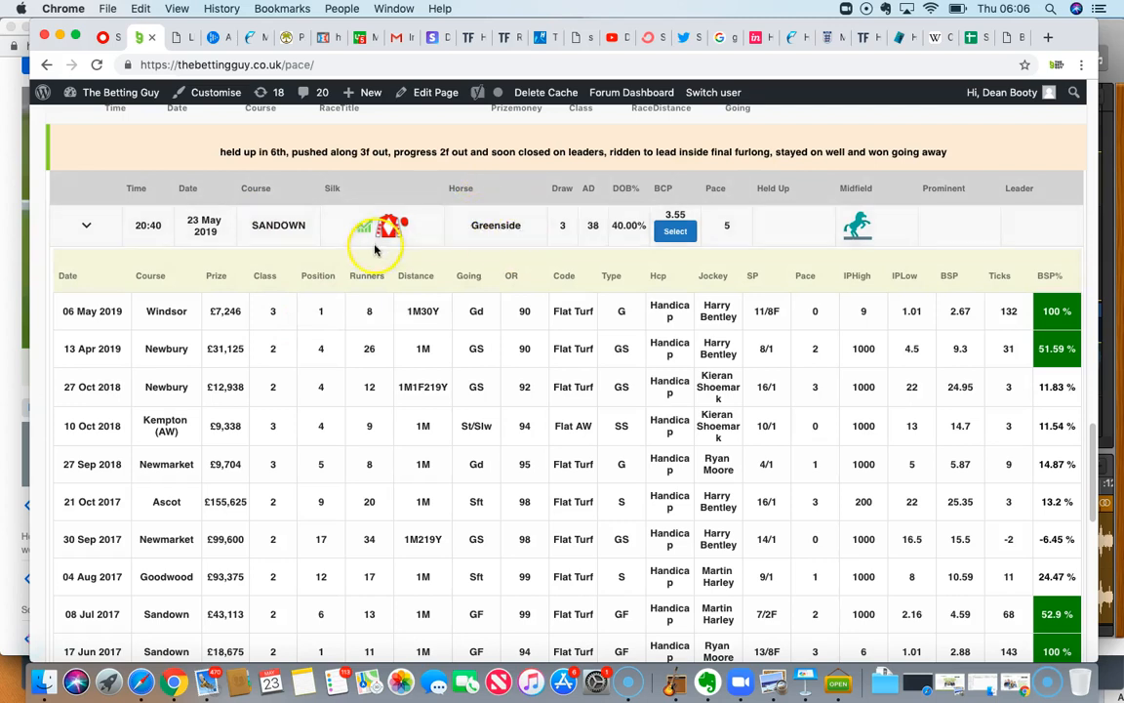
pyautogui.moveTo(230, 205)
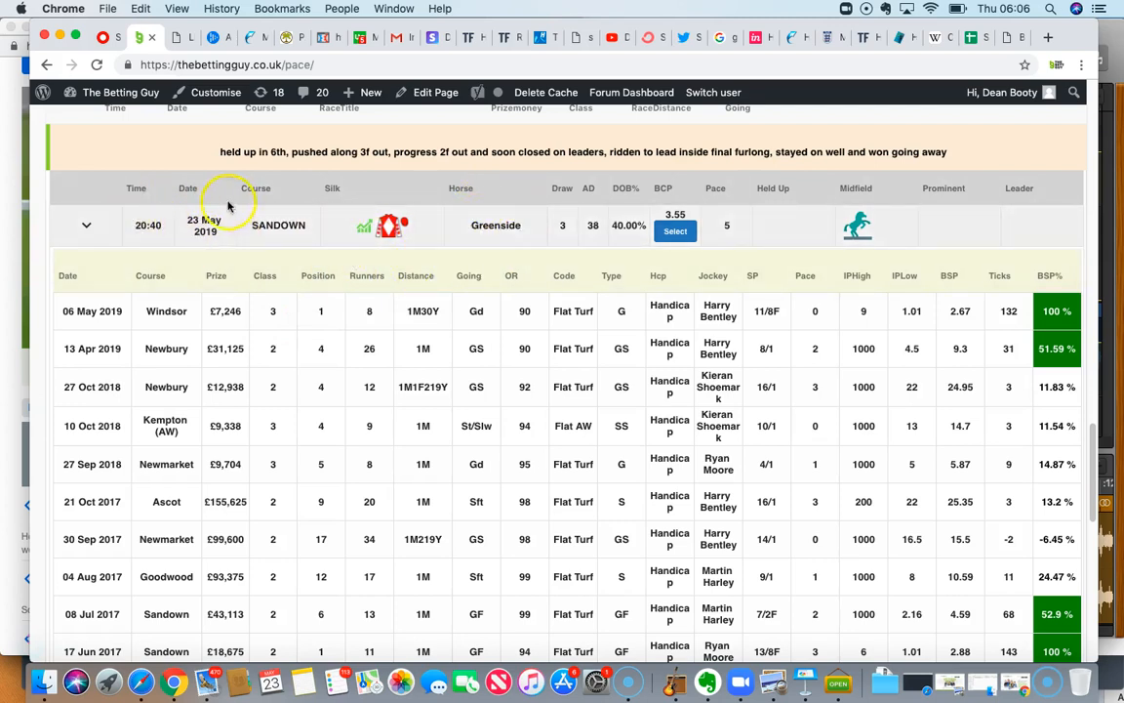
pyautogui.moveTo(933, 316)
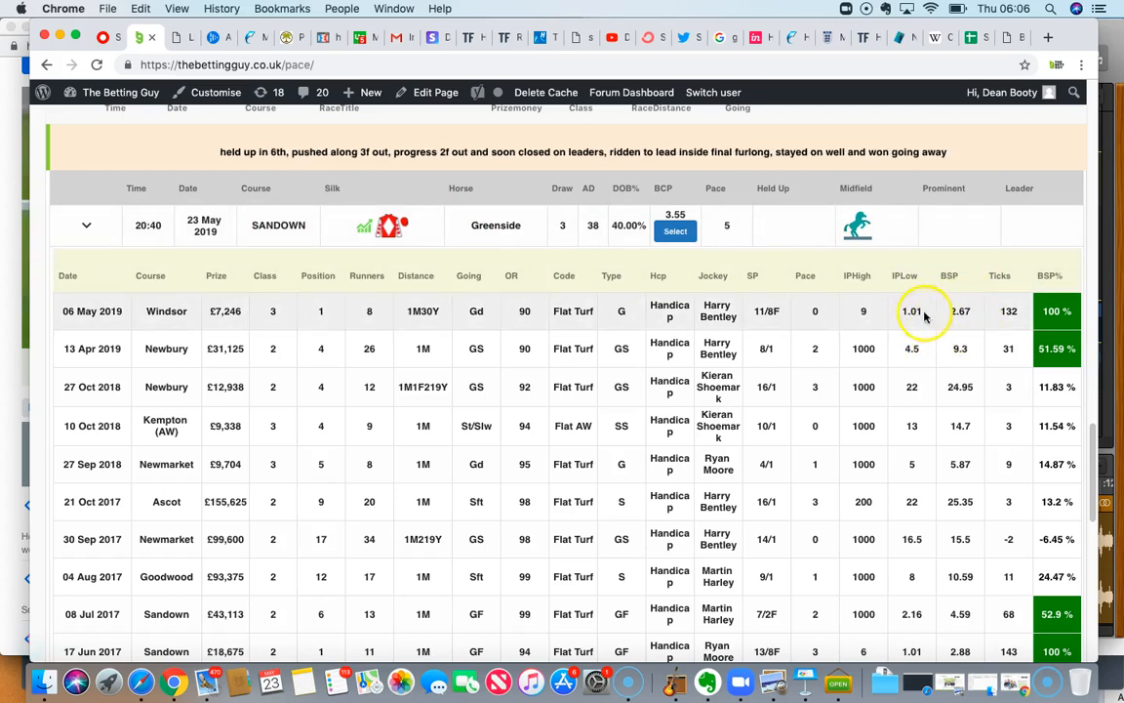
pyautogui.moveTo(912, 324)
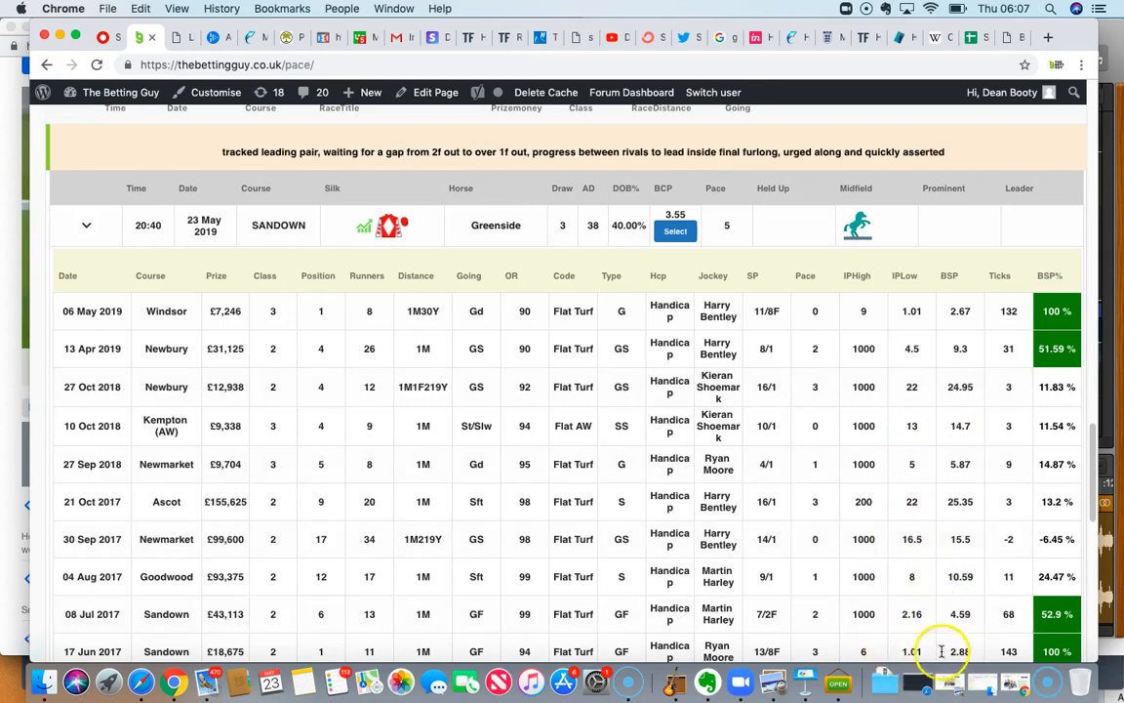
pyautogui.moveTo(862, 659)
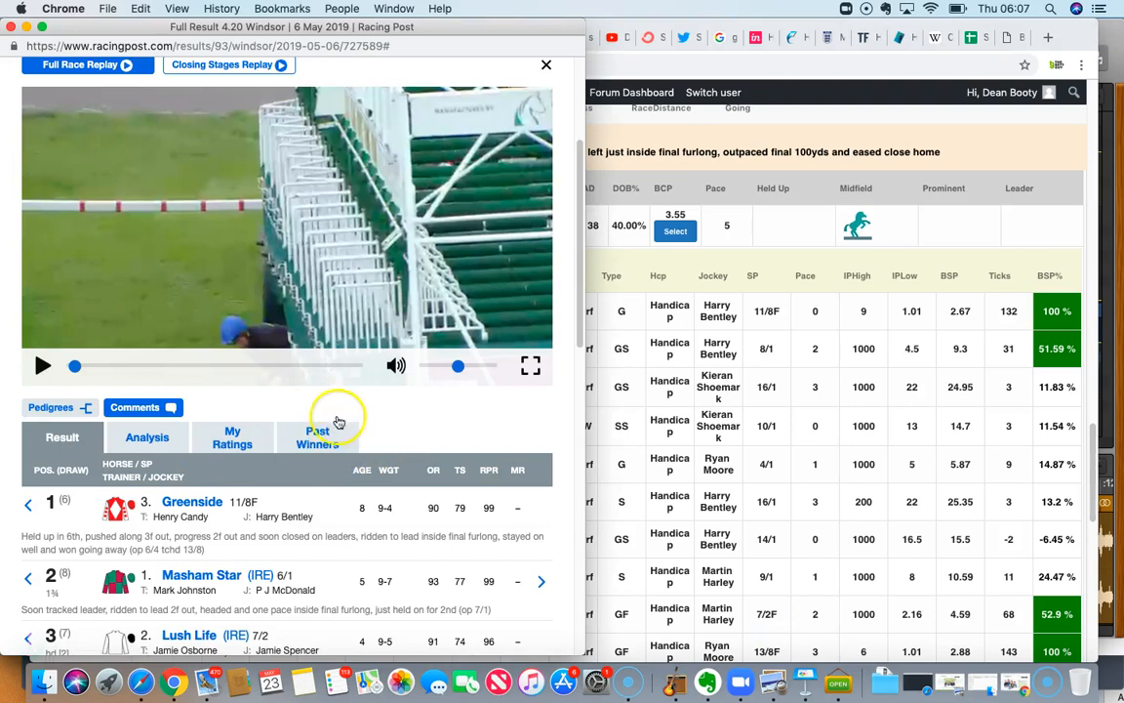
pyautogui.moveTo(205, 578)
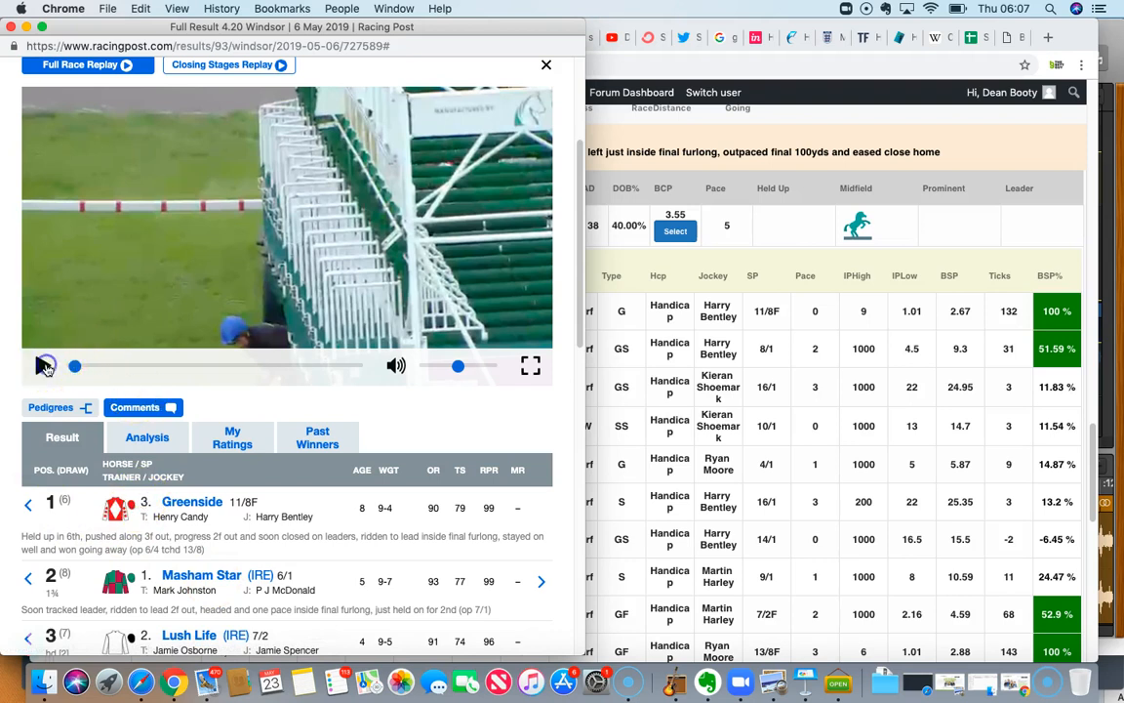
# - Start the full race replay of the 4:20 Windsor Gems Handicap on 6 May 2019
pyautogui.click(43, 365)
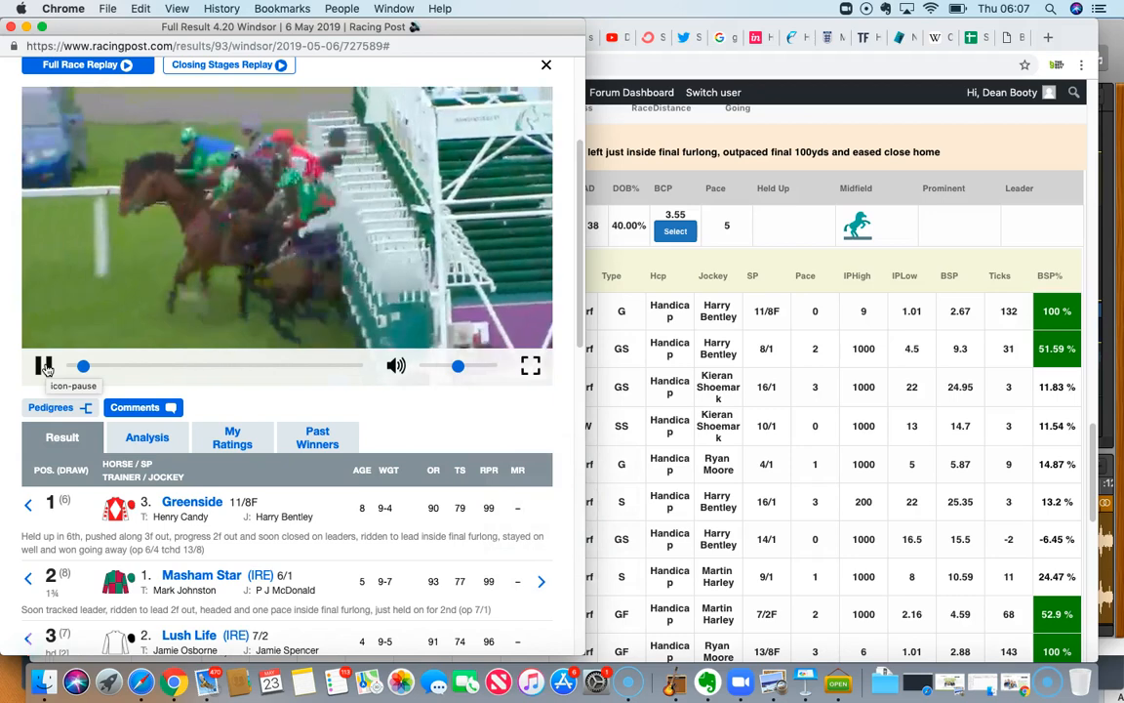
pyautogui.click(43, 365)
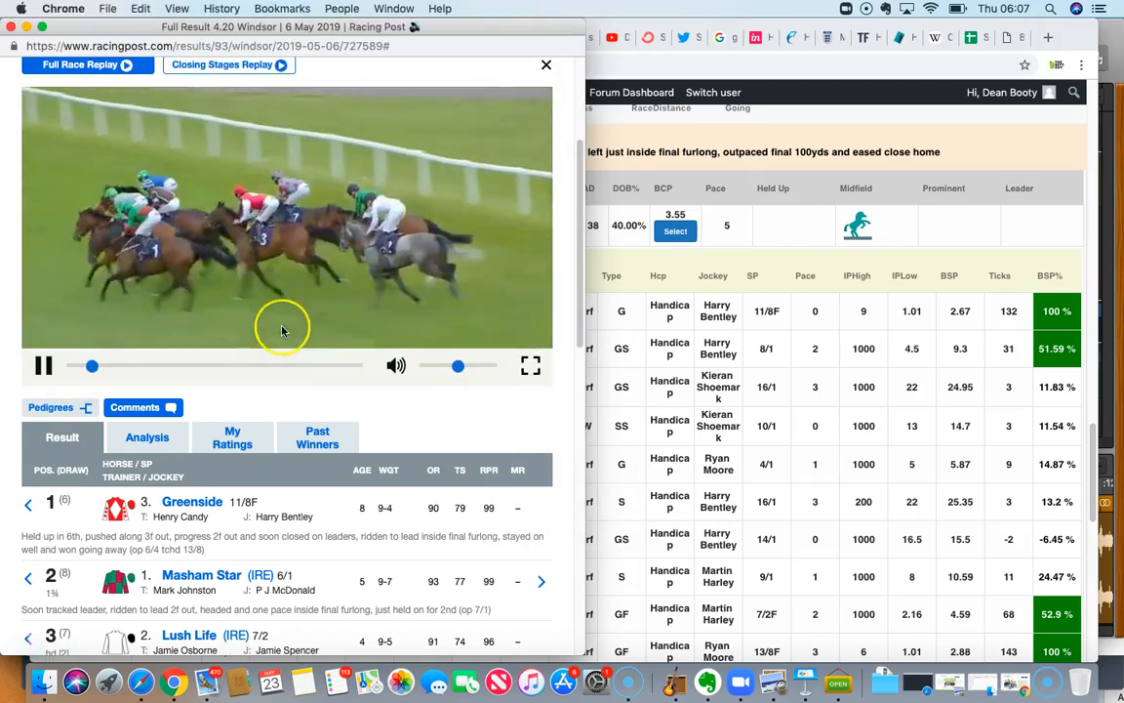
pyautogui.scroll(3)
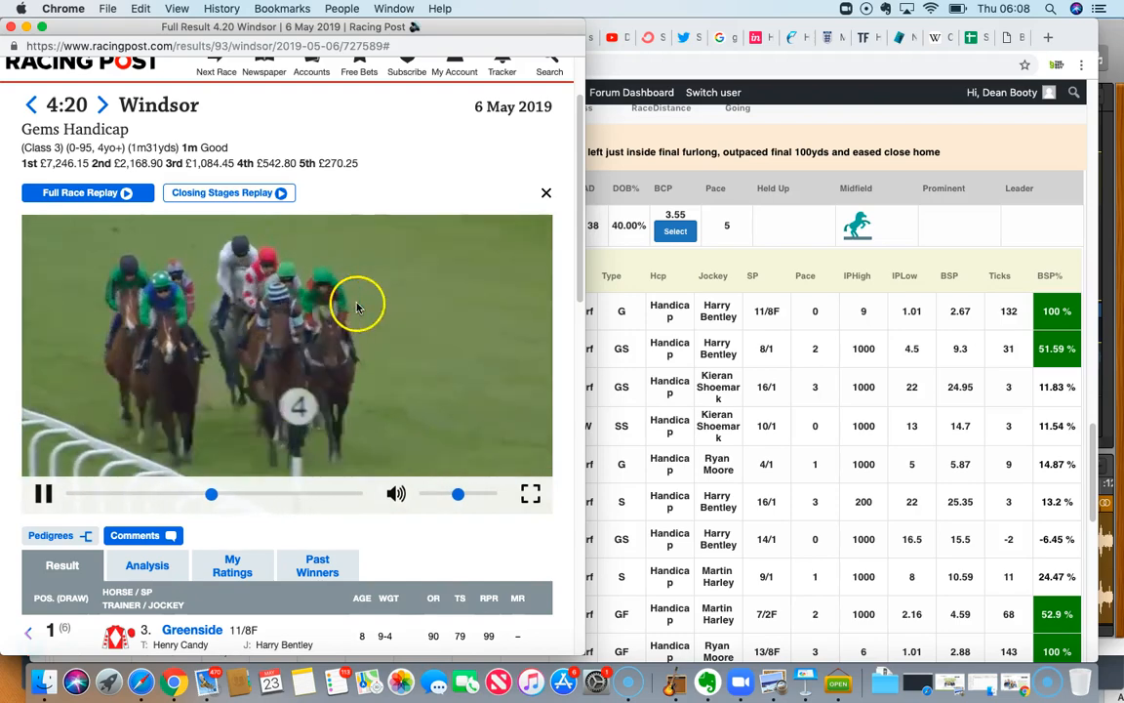
# - Read Greenside's result comment while the replay runs, then pause it near the finish
pyautogui.scroll(-3)
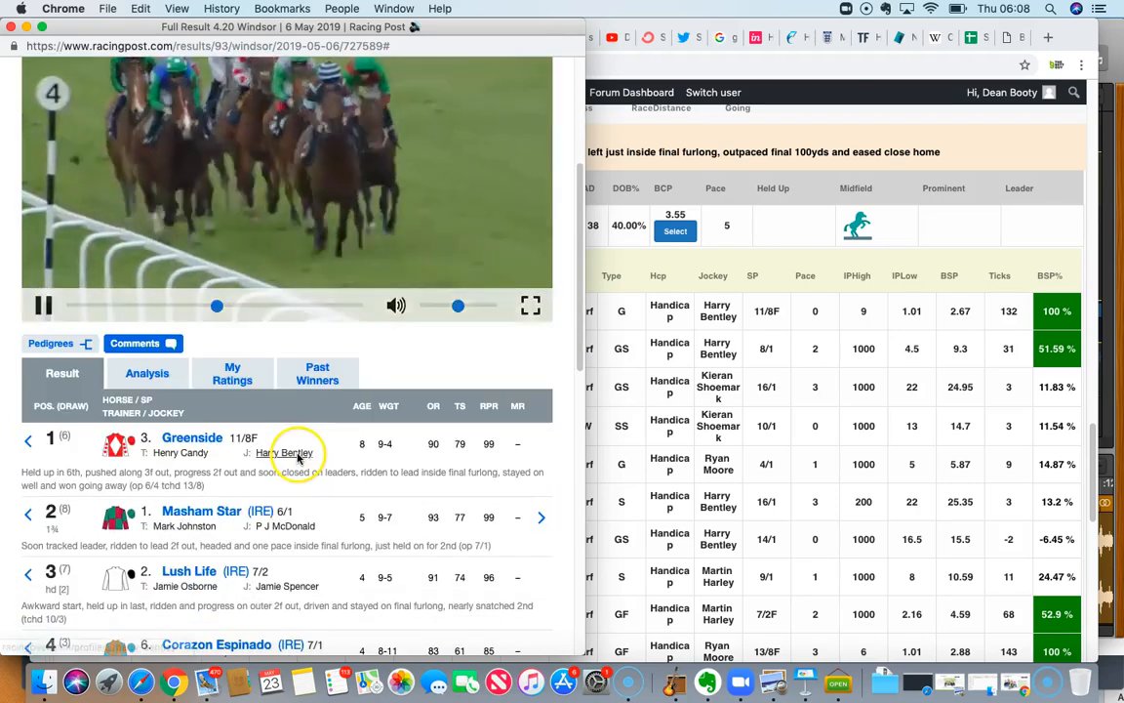
pyautogui.moveTo(199, 512)
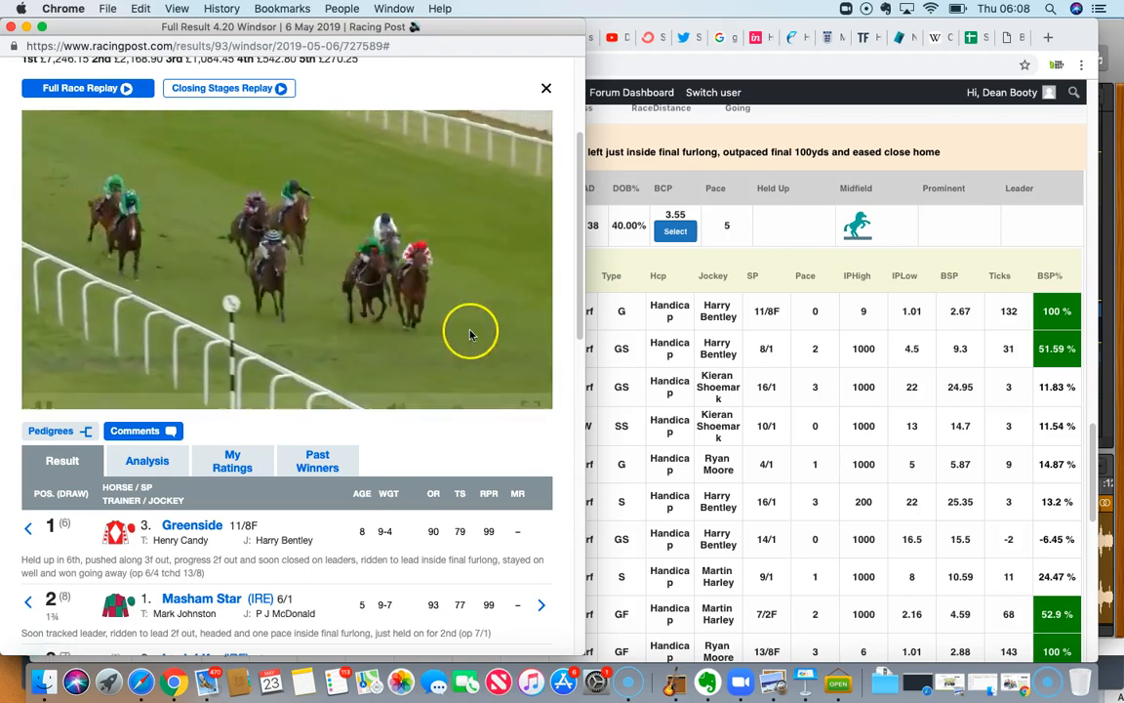
pyautogui.click(287, 258)
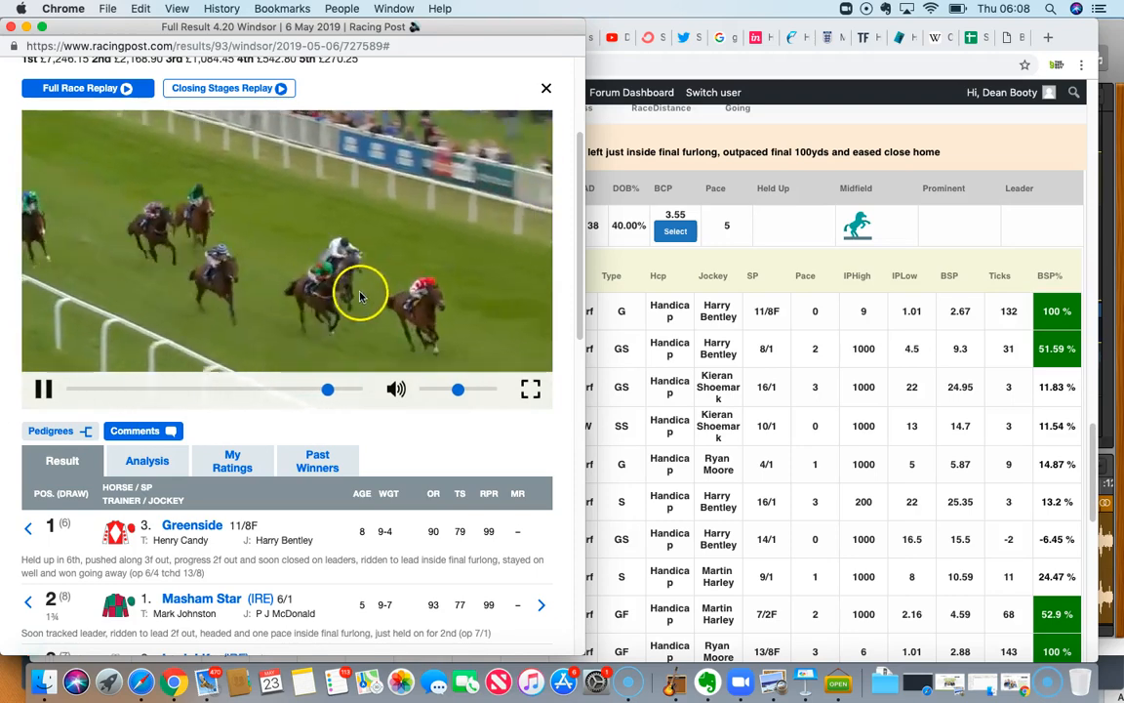
pyautogui.moveTo(434, 297)
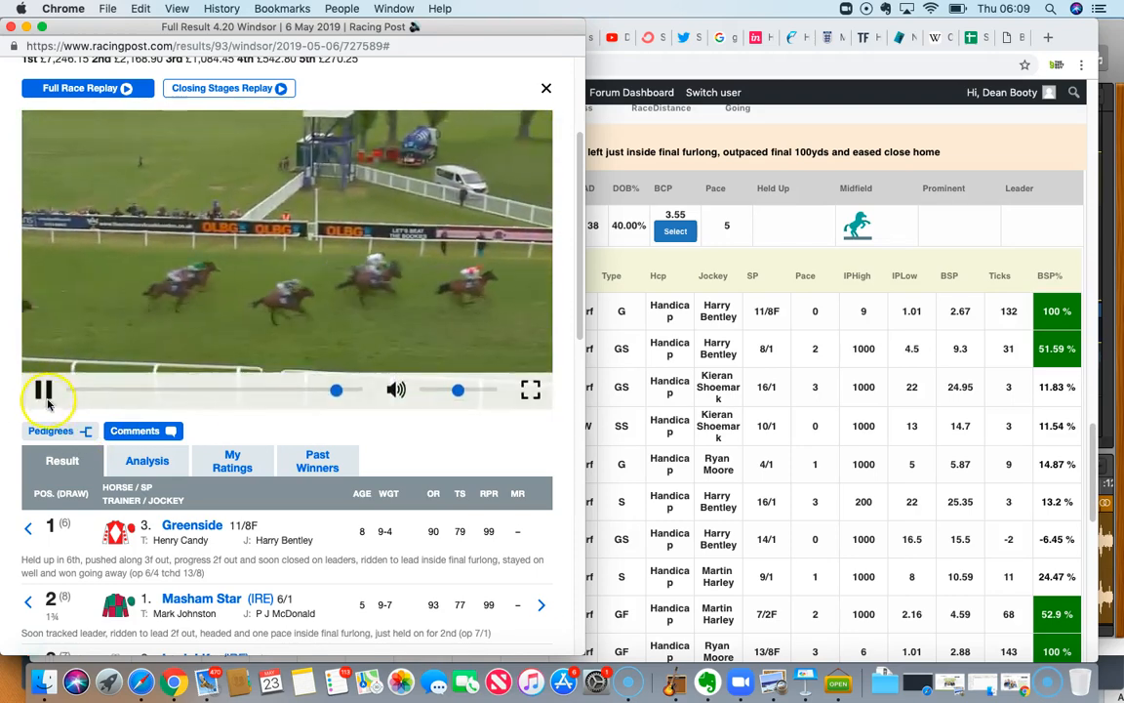
pyautogui.click(42, 391)
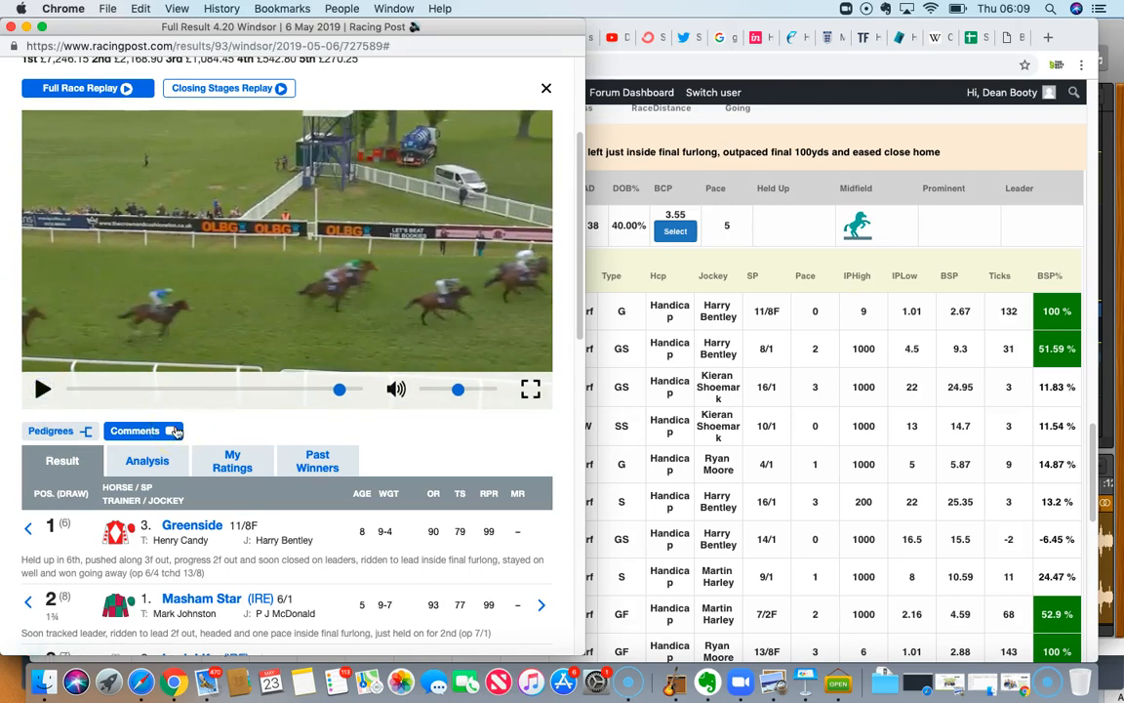